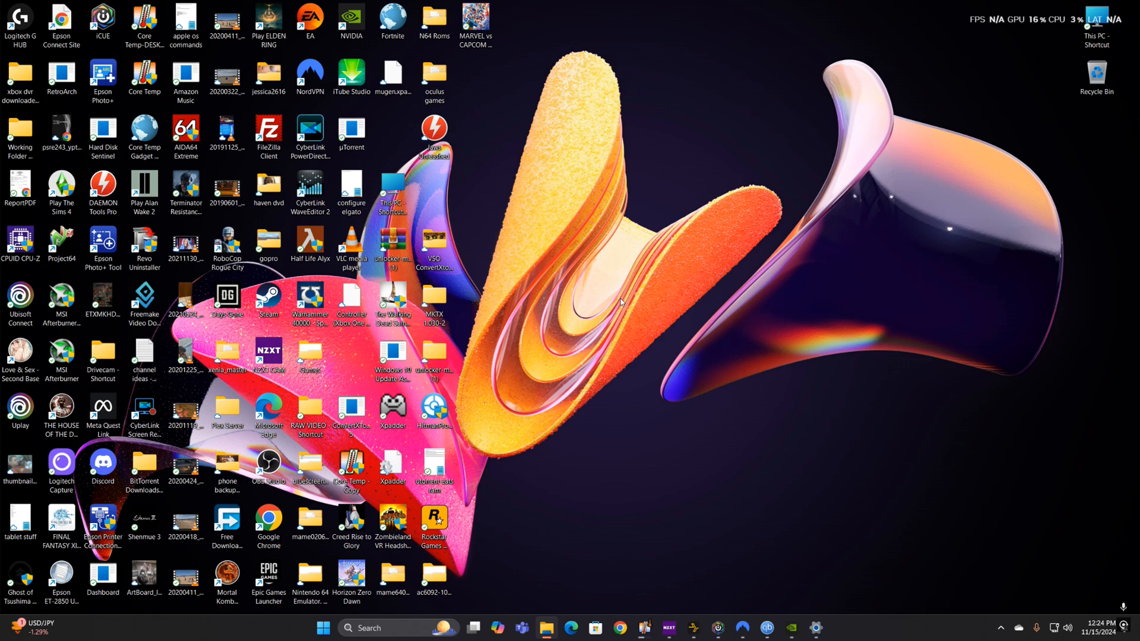
mouse_move(663, 274)
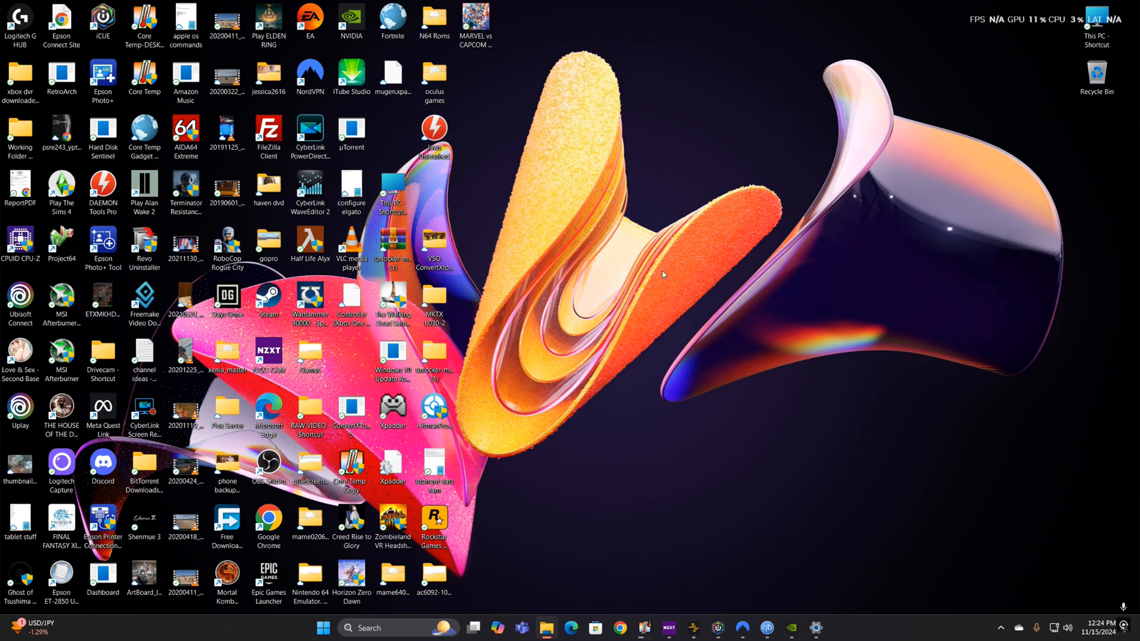
mouse_move(650, 402)
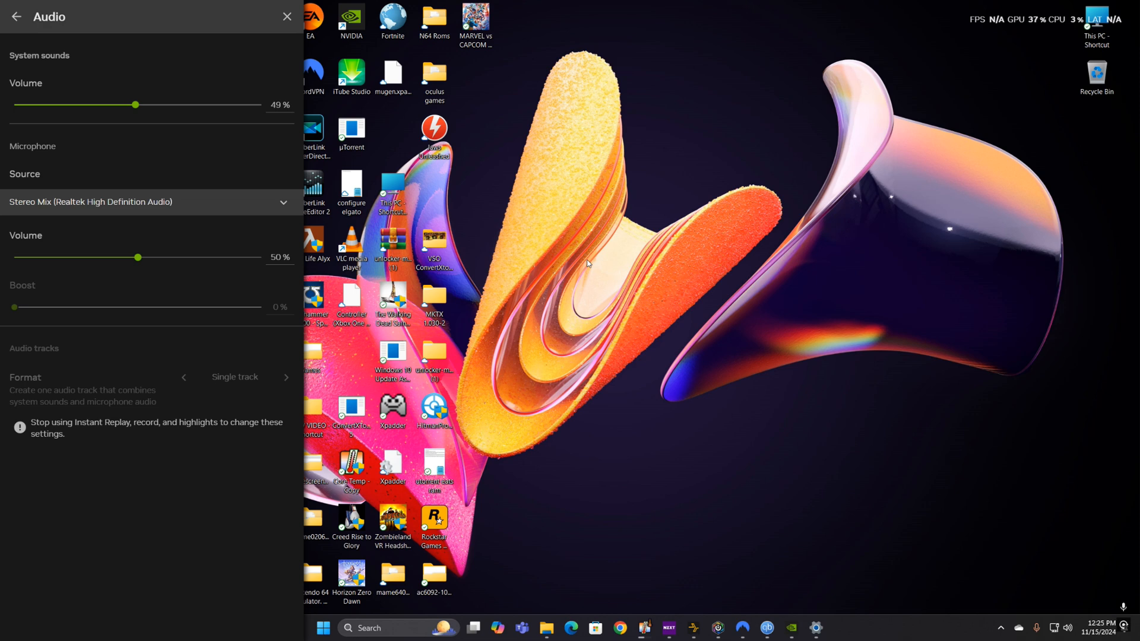
left_click(150, 202)
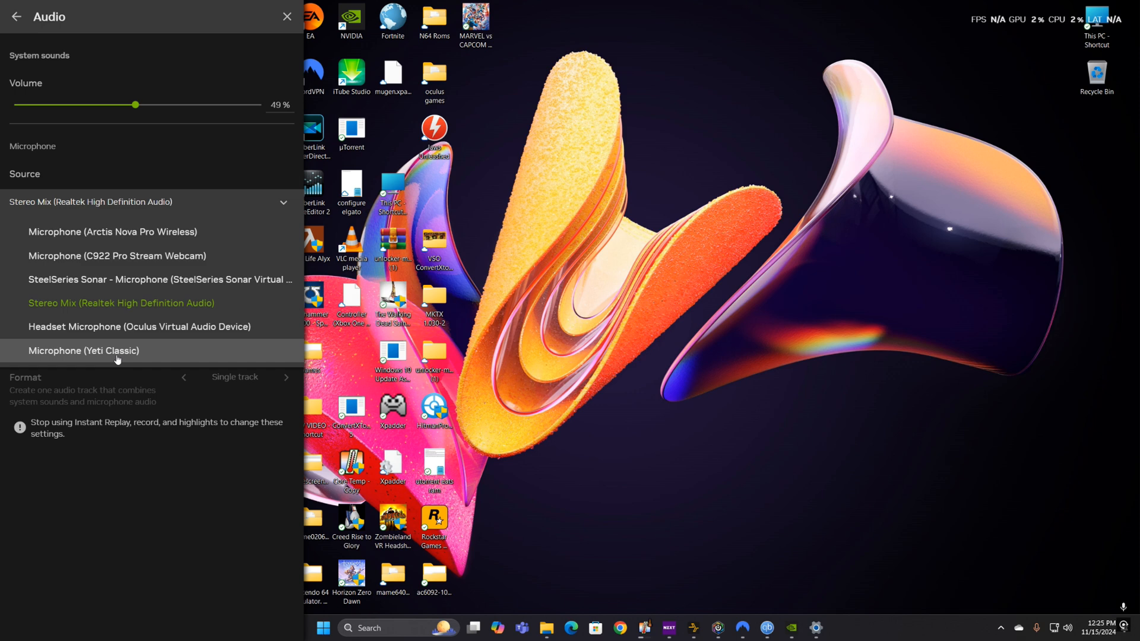
mouse_move(117, 255)
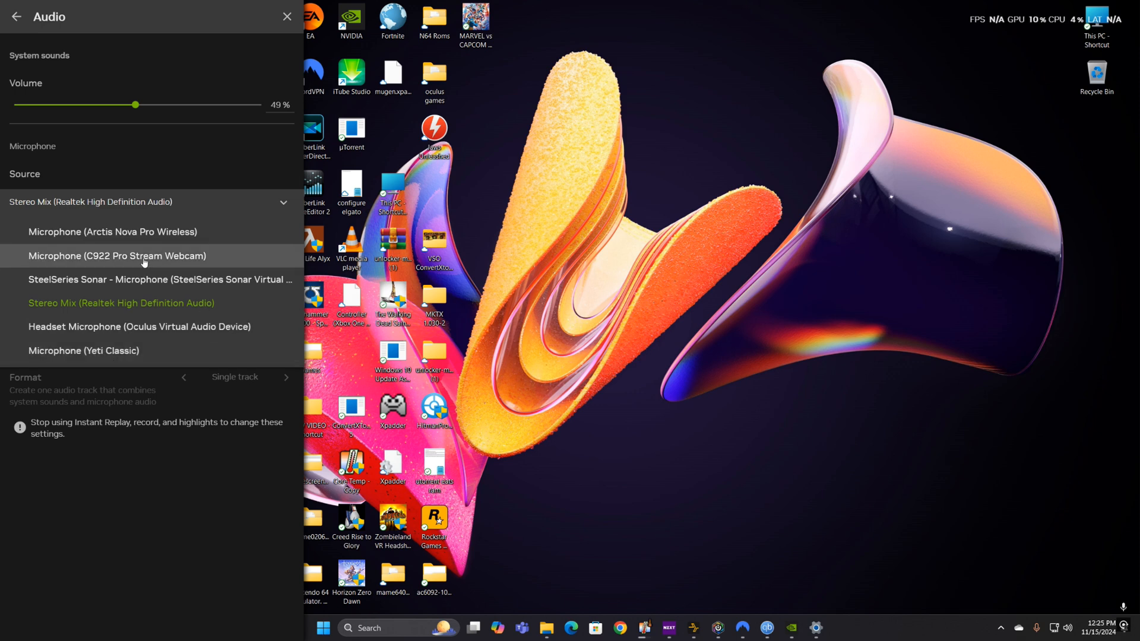
mouse_move(101, 335)
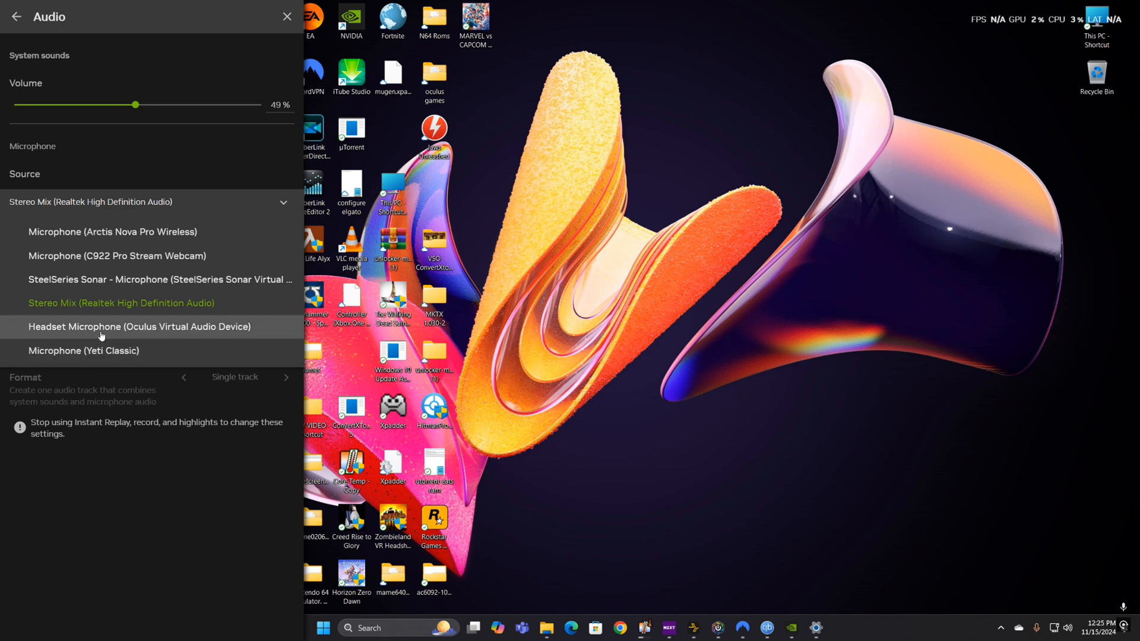
mouse_move(93, 333)
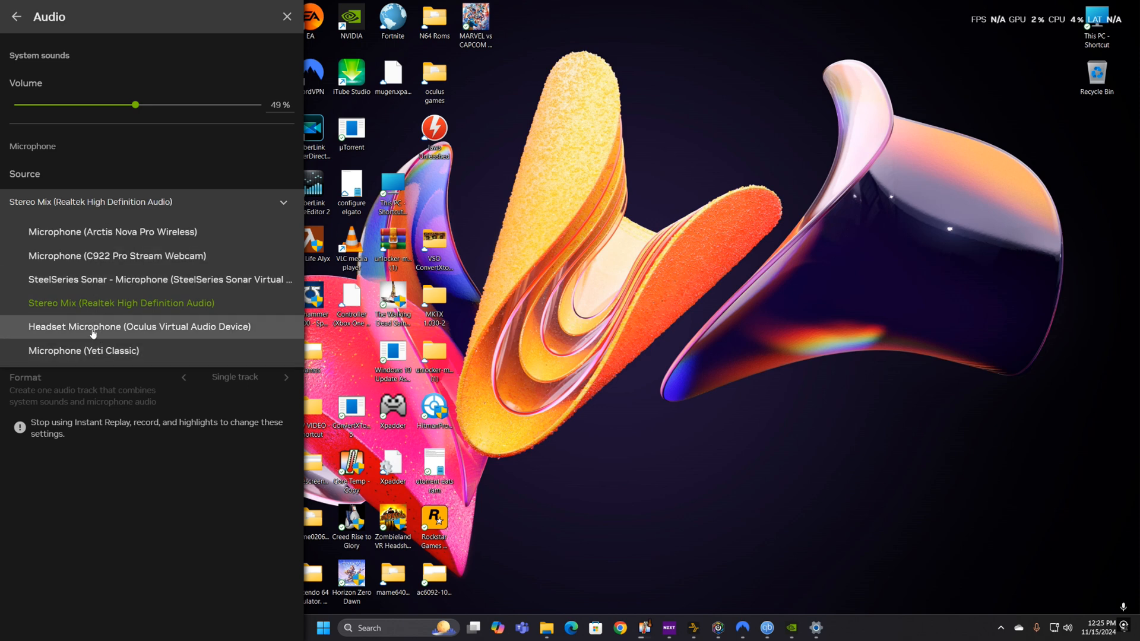
mouse_move(83, 350)
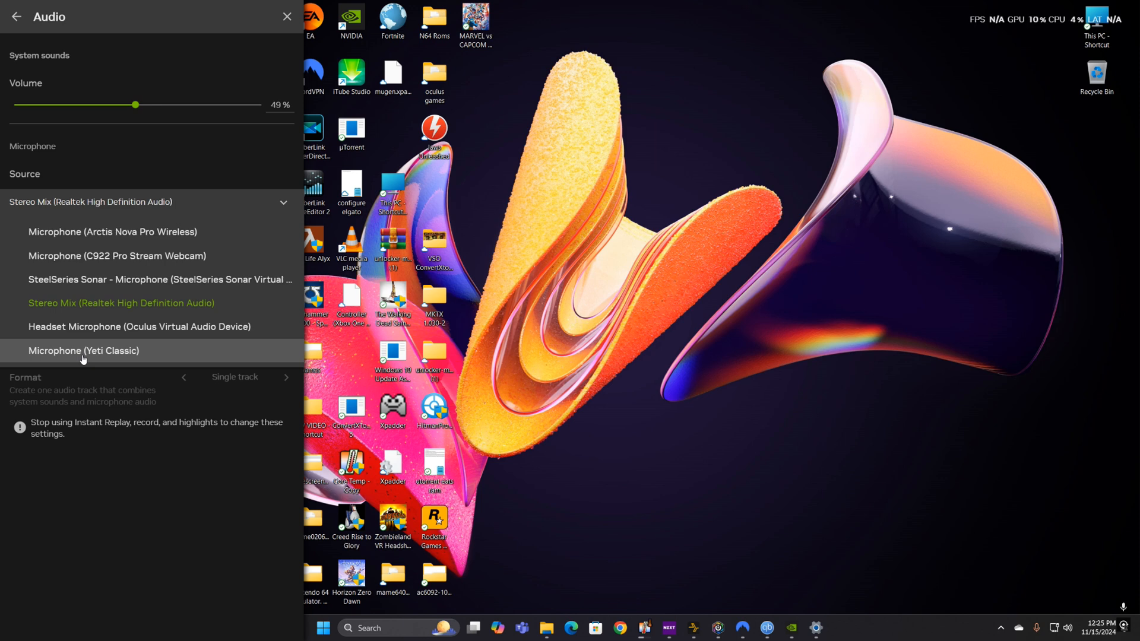
mouse_move(240, 327)
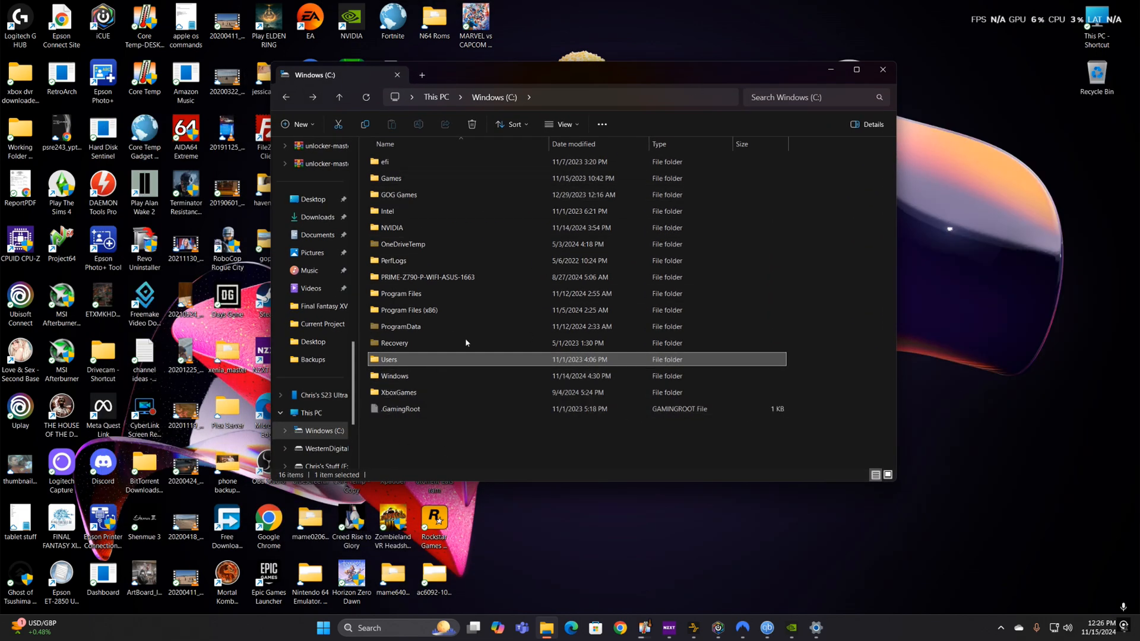
Browse from C: through Users and the profile folder into the NVIDIA Overlay folder
double_click(388, 358)
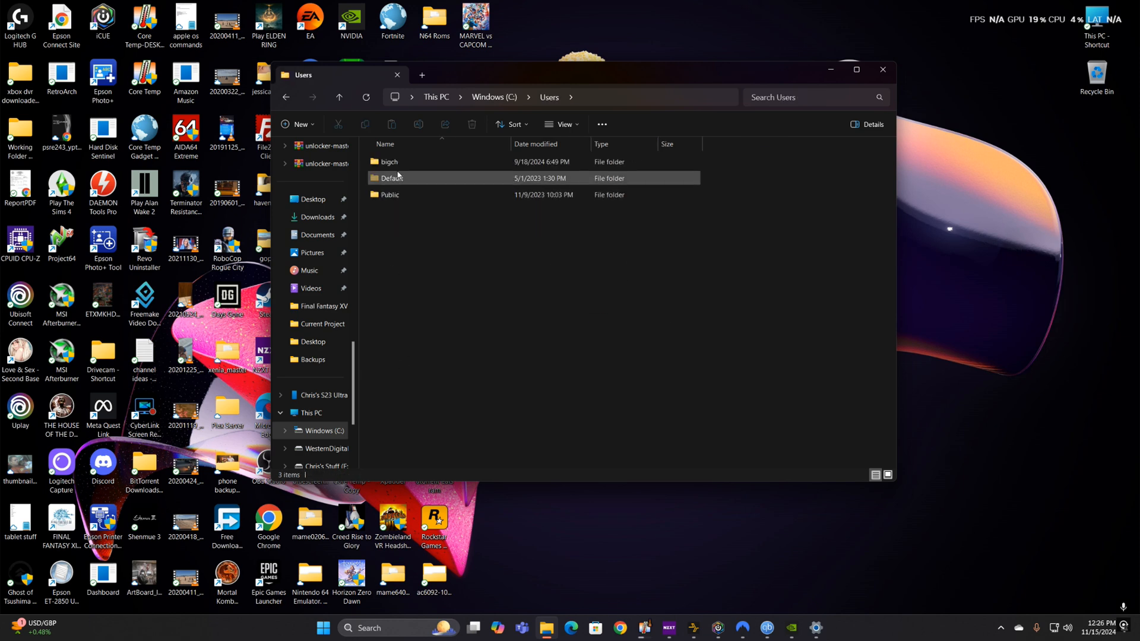
double_click(390, 161)
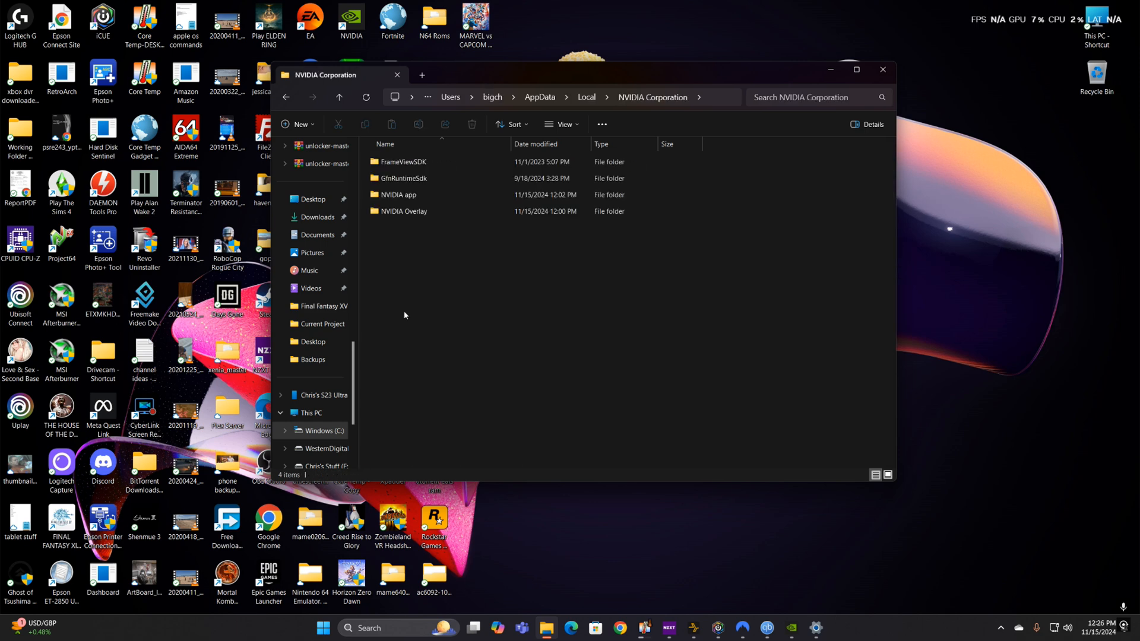
double_click(404, 212)
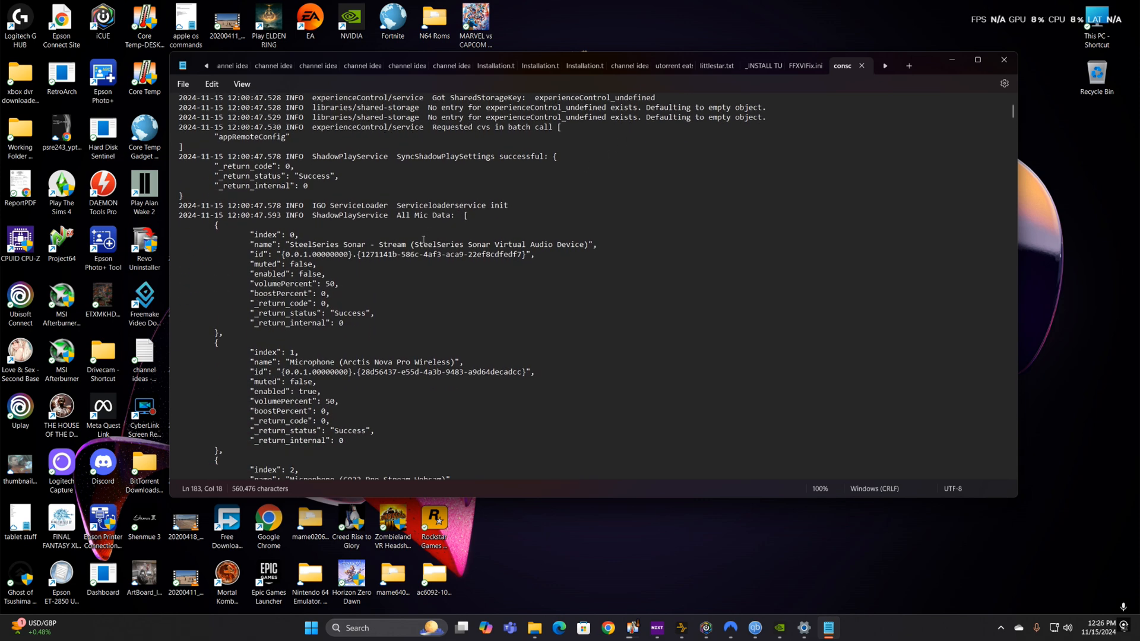
mouse_move(649, 216)
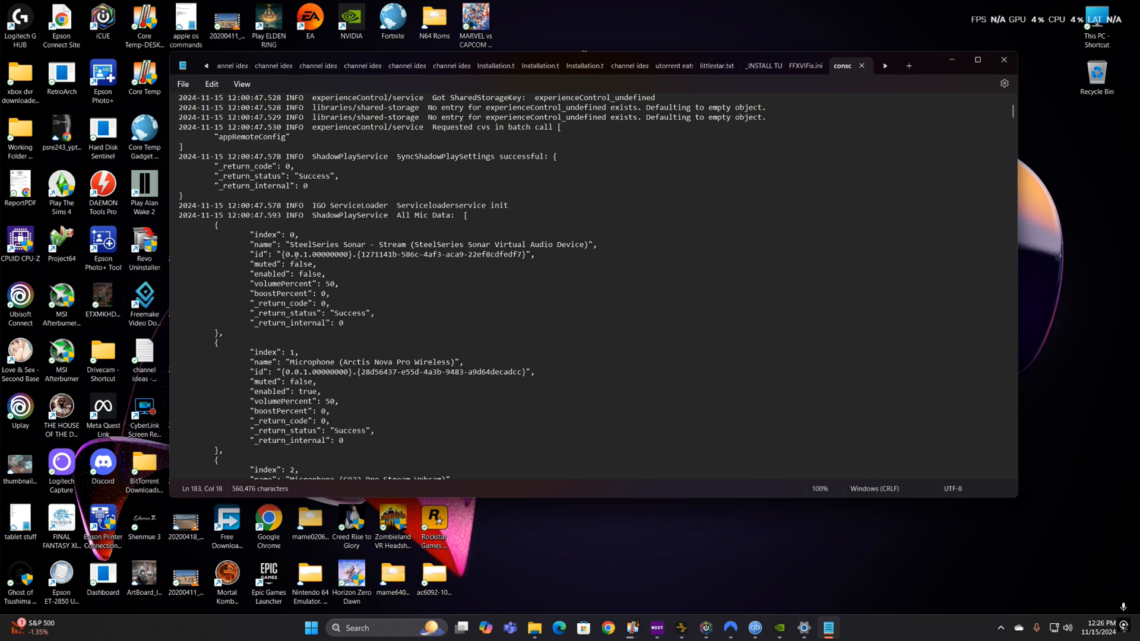
Scroll the overlay log's All Mic Data section down to the Stereo Mix and Yeti Classic entries
scroll("down", 3)
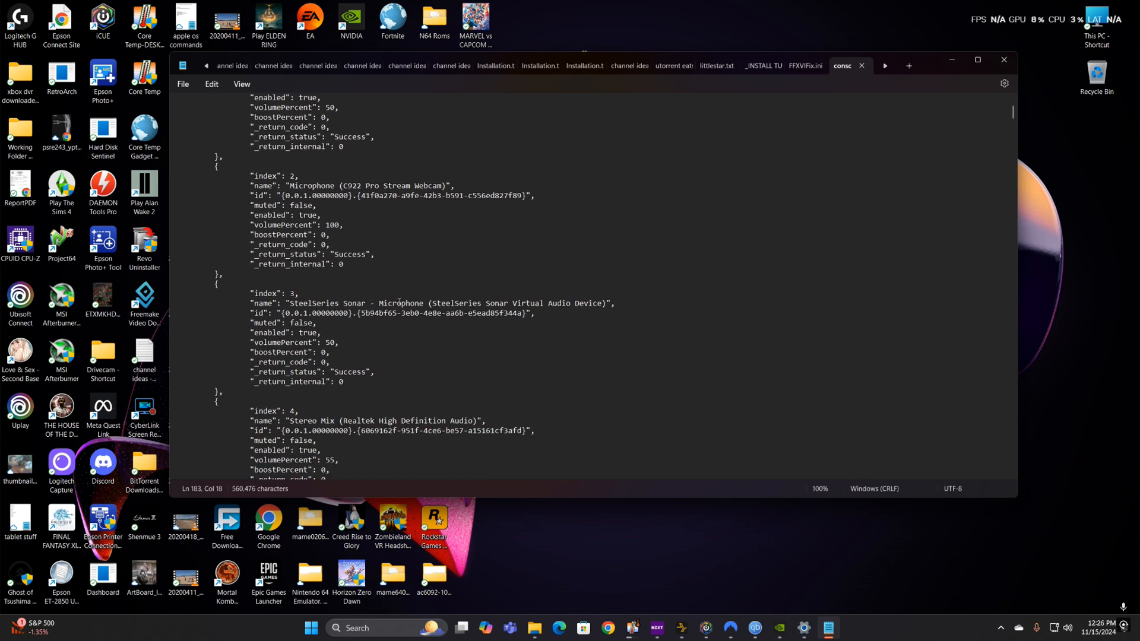
scroll("down", 3)
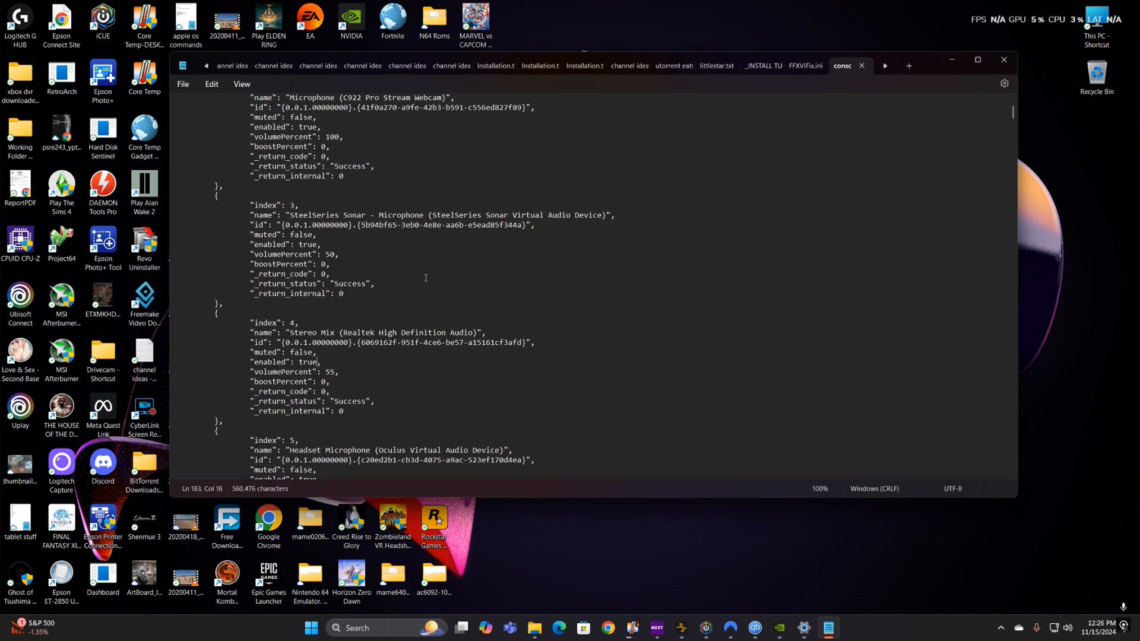
scroll("down", 3)
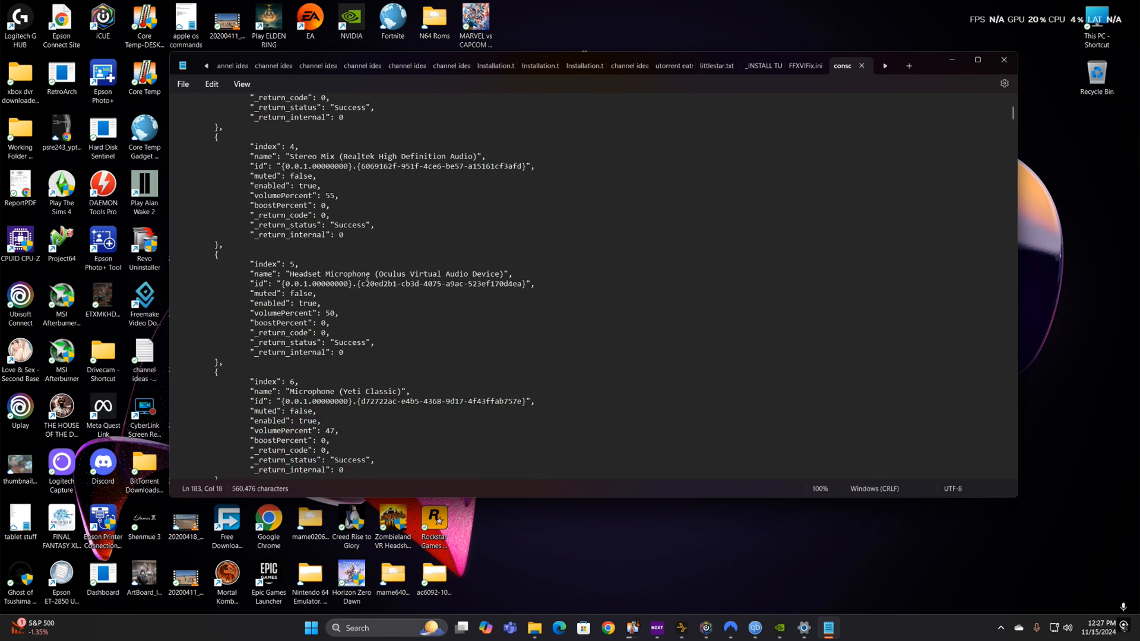
scroll("down", 3)
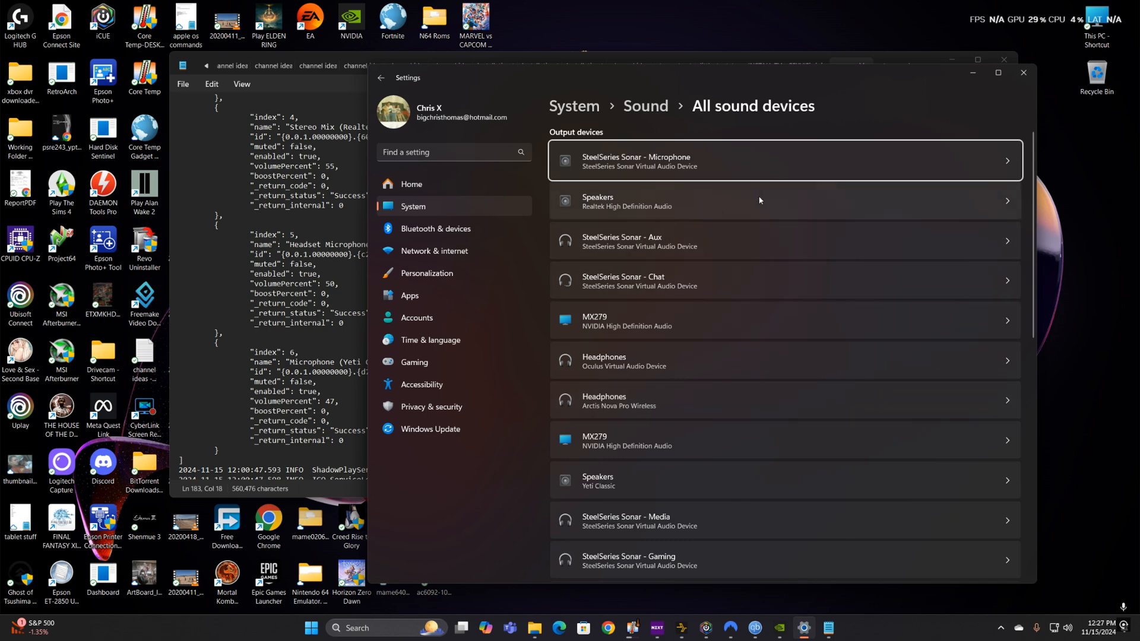
Scroll to Input devices in All sound devices and open the Stereo Mix properties
scroll("down", 3)
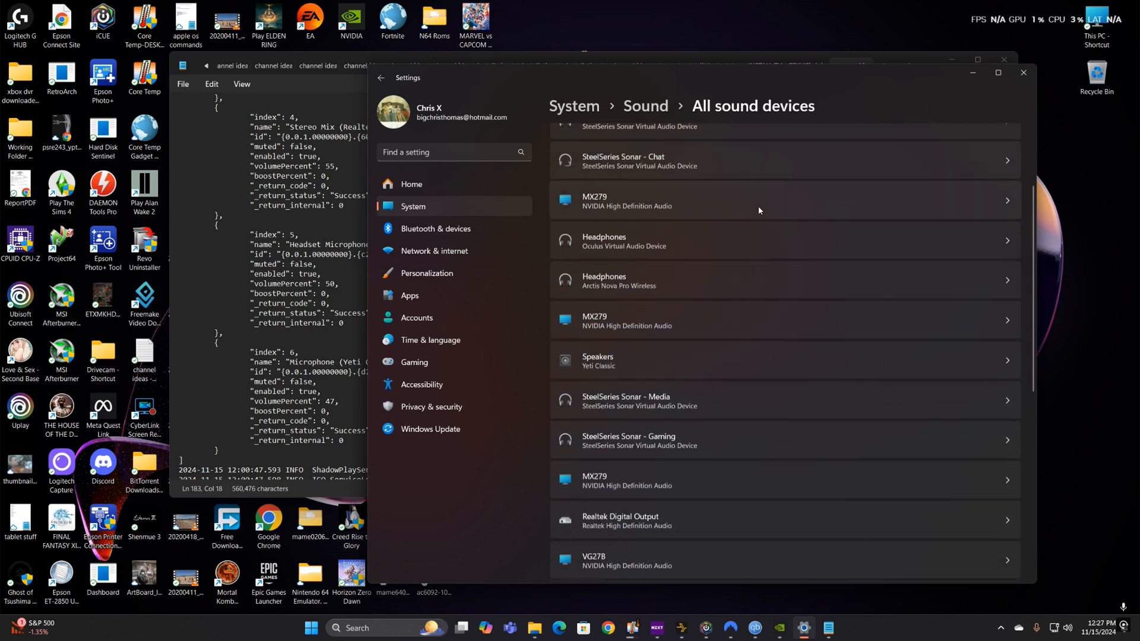
scroll("down", 3)
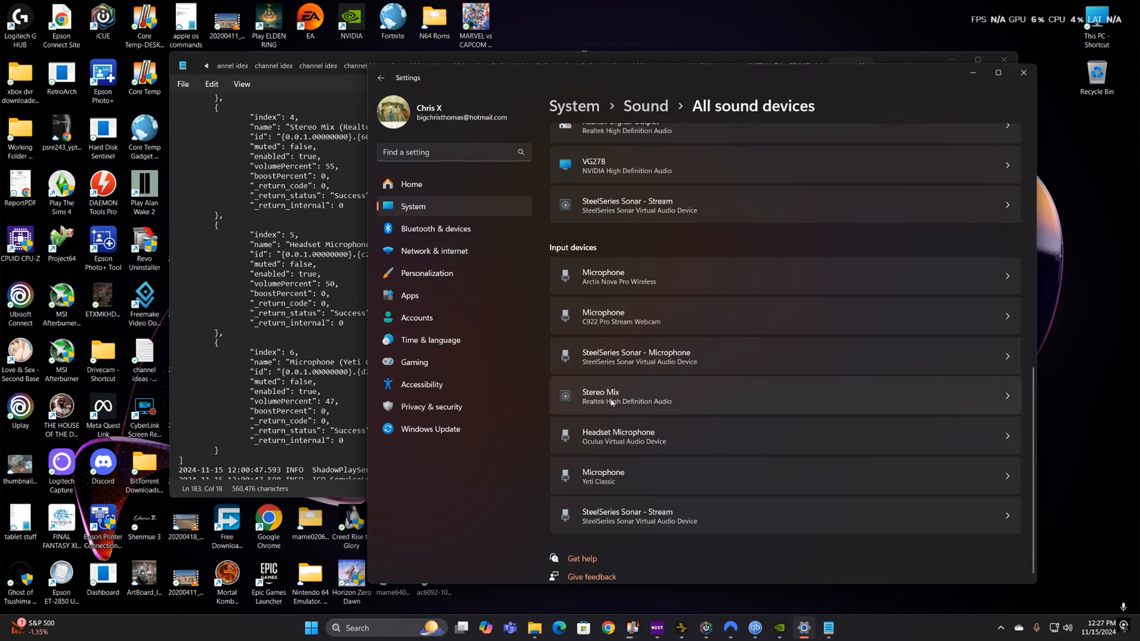
left_click(599, 396)
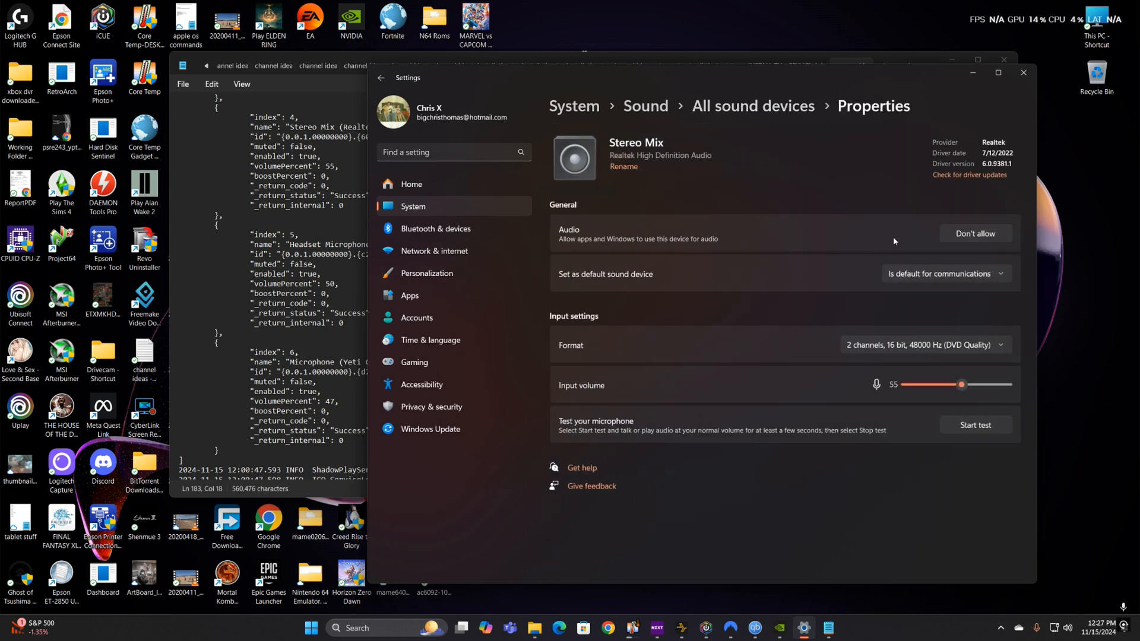
mouse_move(961, 240)
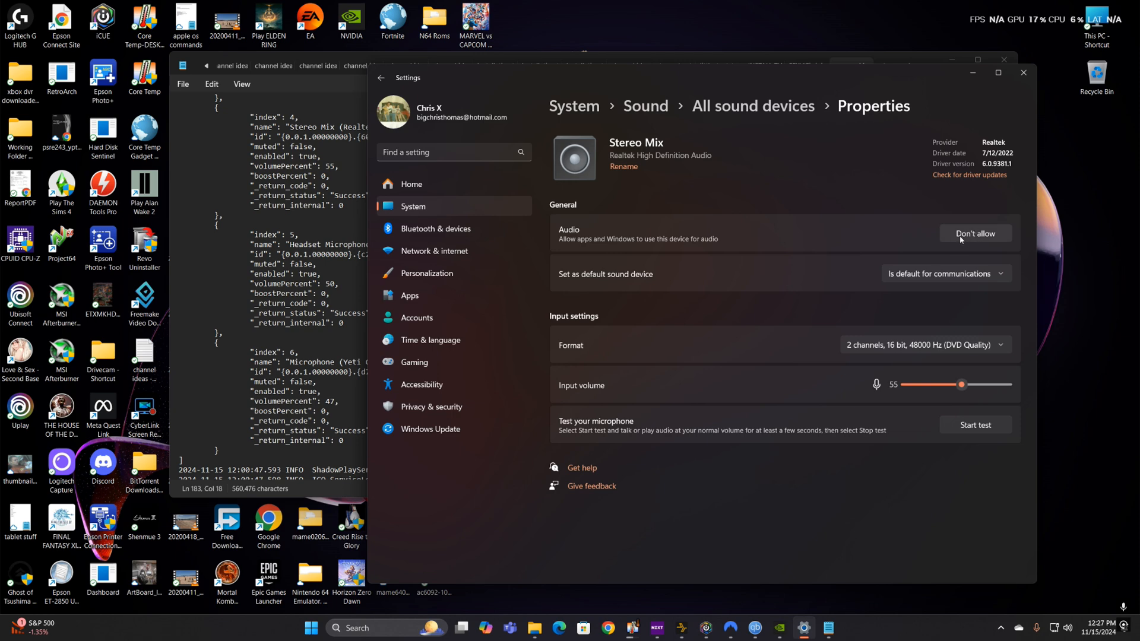
mouse_move(986, 233)
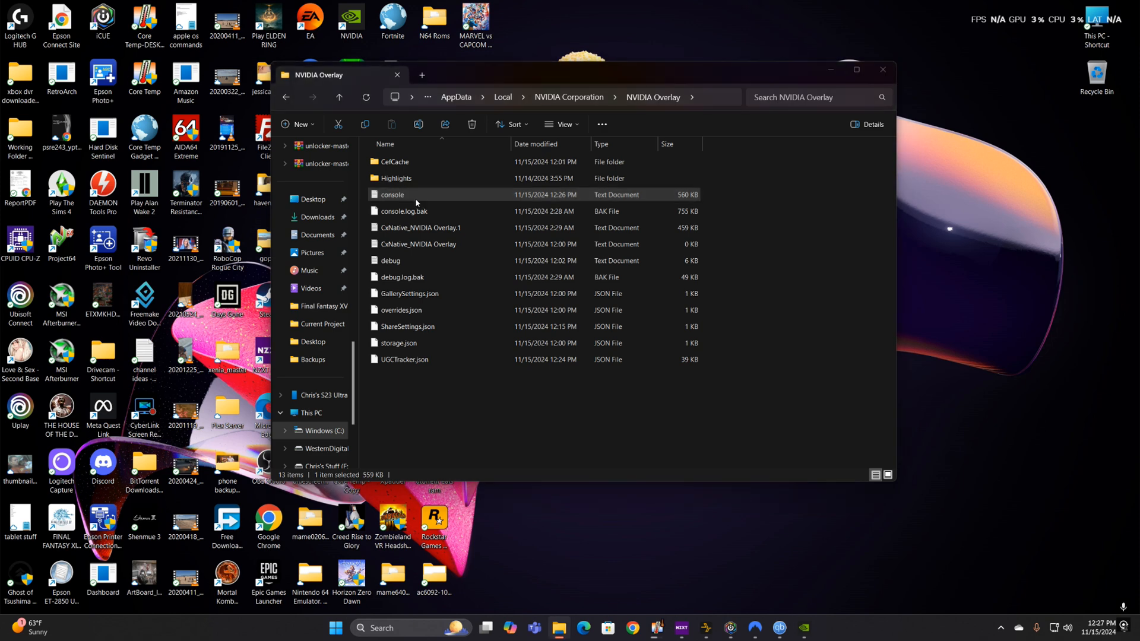
double_click(391, 194)
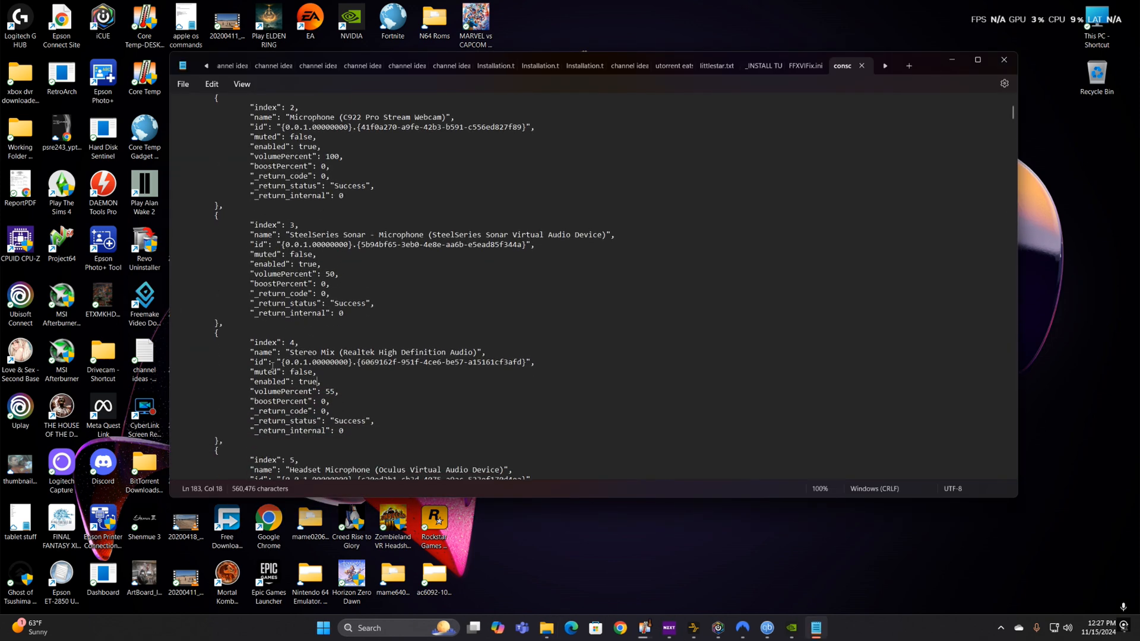
scroll("down", 3)
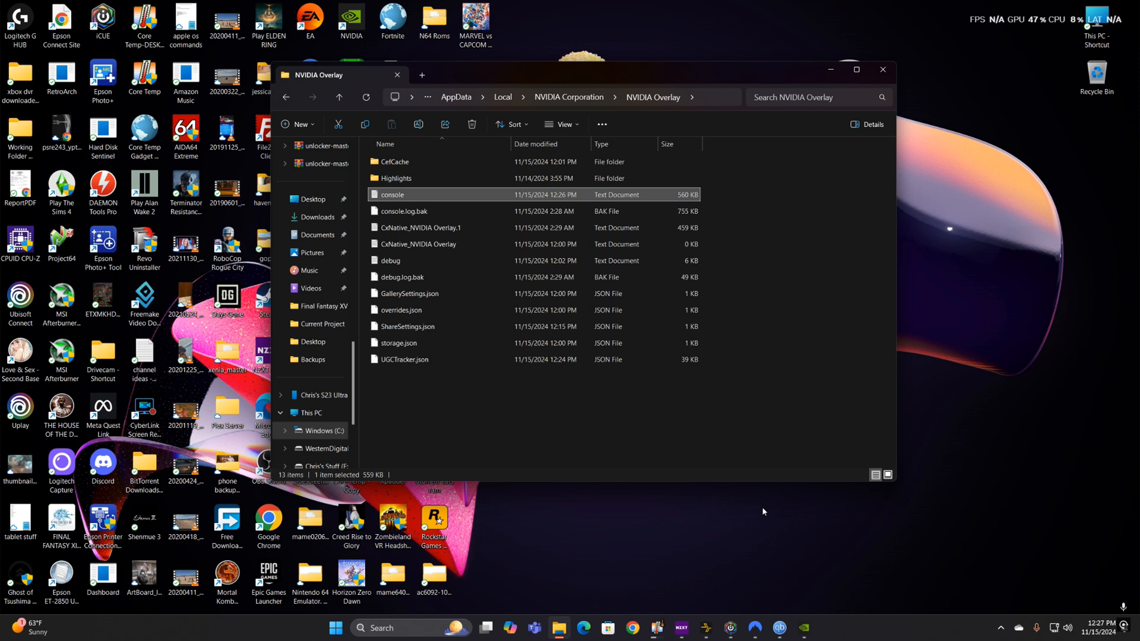
key("alt+z")
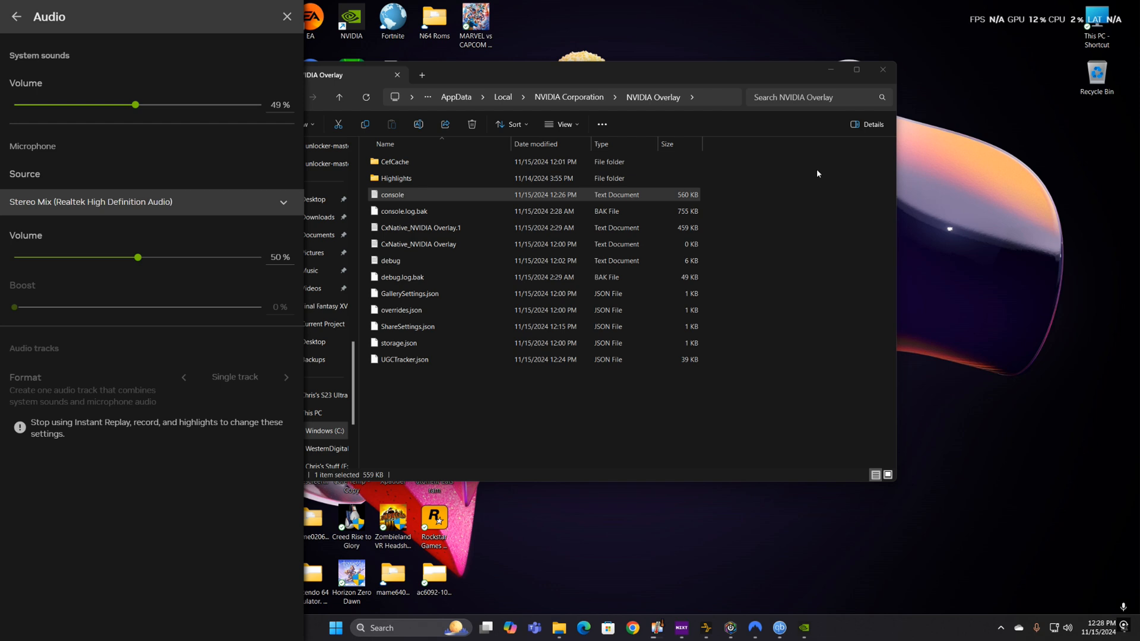
mouse_move(883, 79)
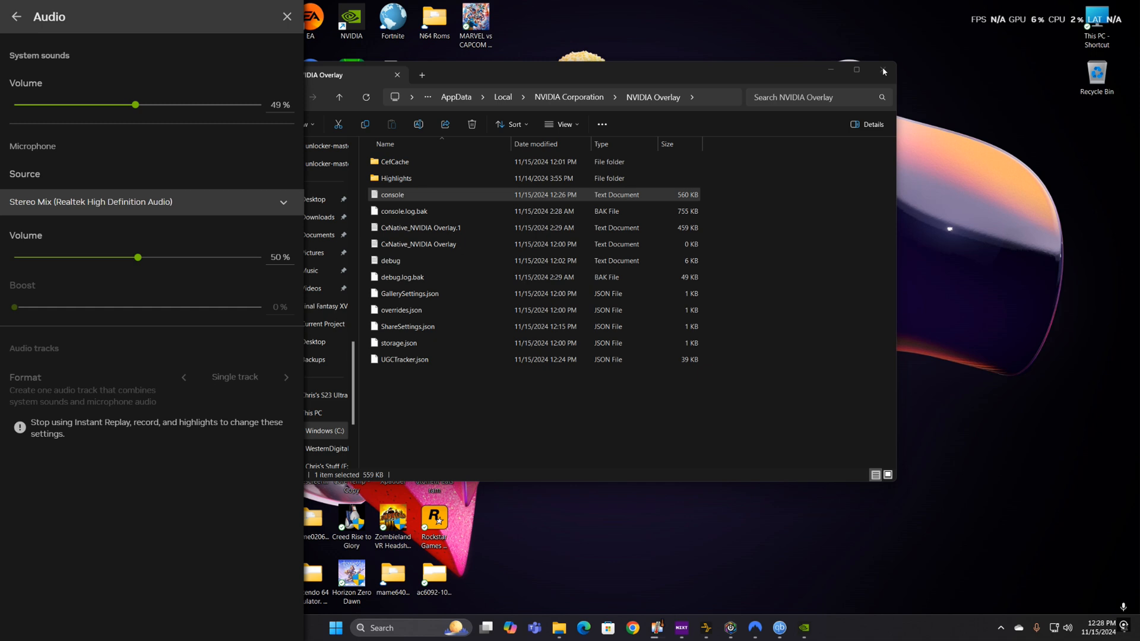
mouse_move(943, 73)
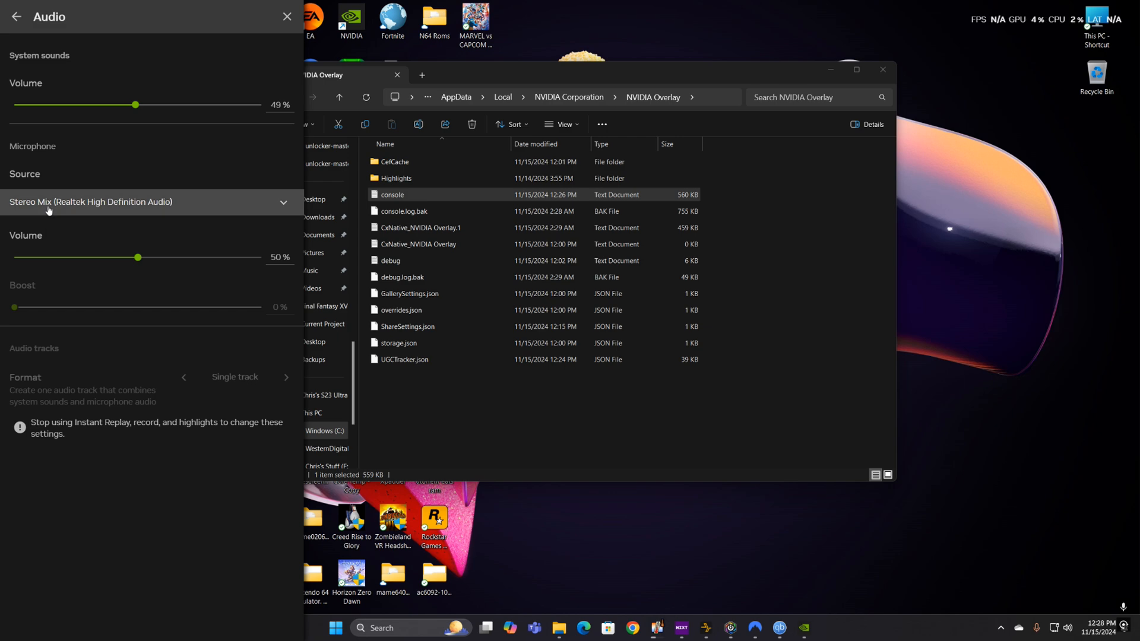
mouse_move(155, 209)
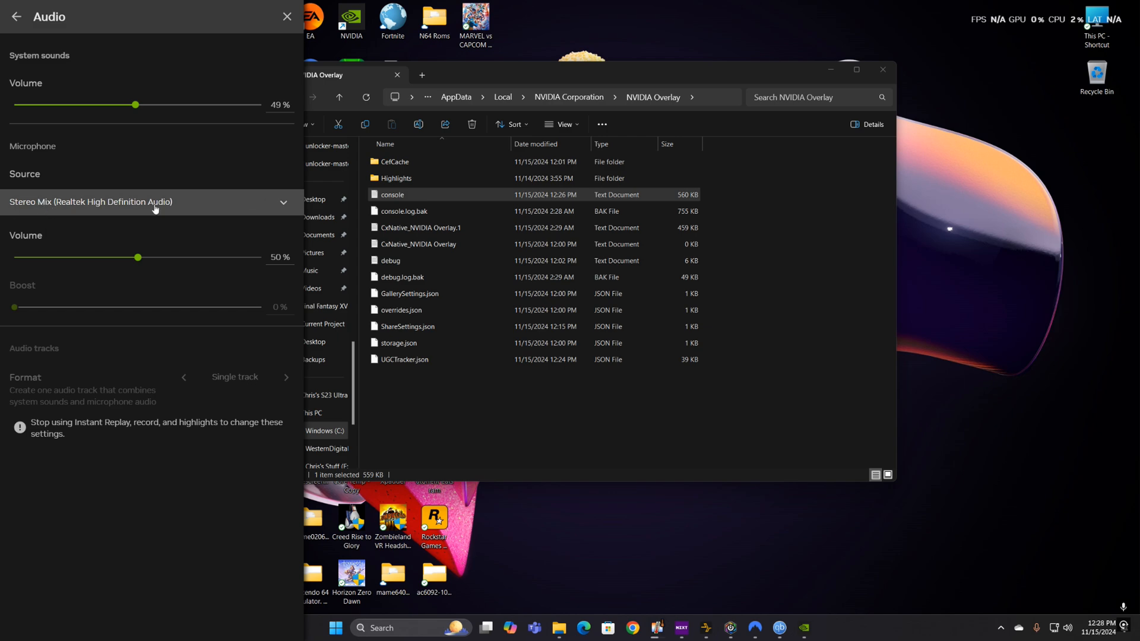